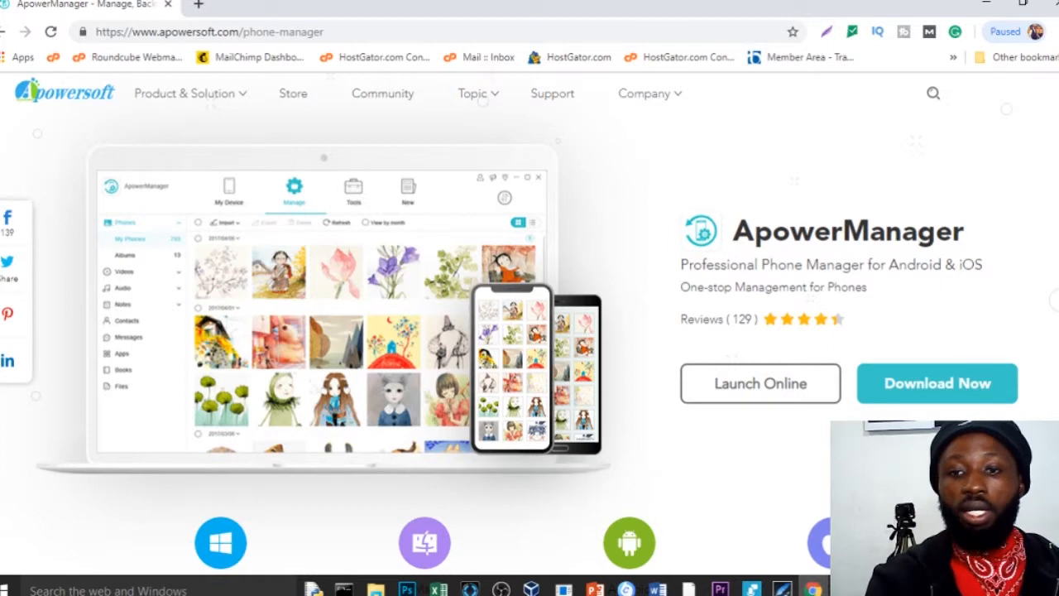
Step: Glance at the Apowersoft product list, then scroll to ApowerManager's Windows, Mac, Android and iOS options
left_click(185, 92)
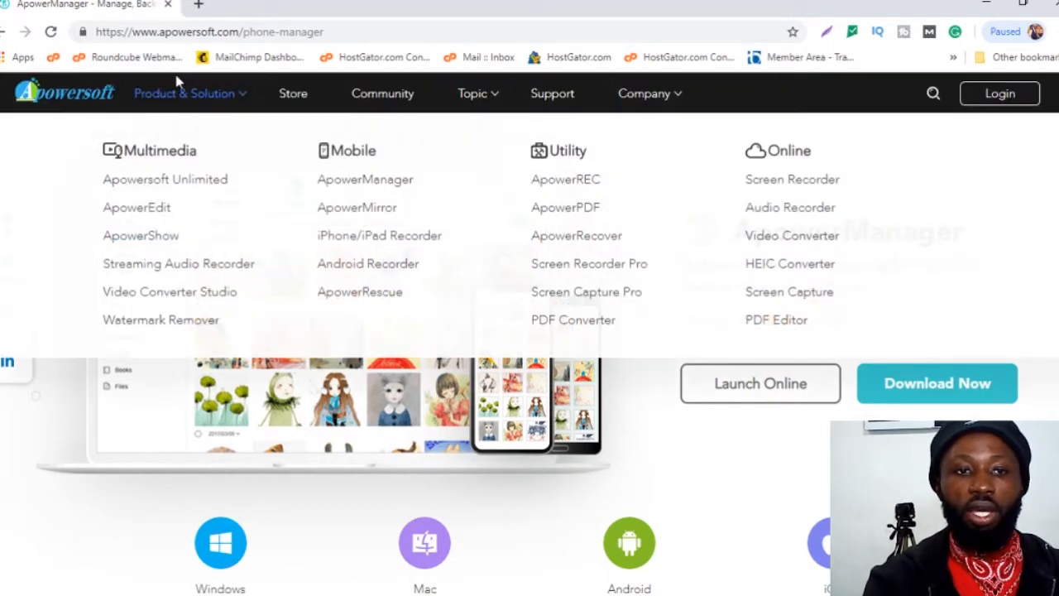
left_click(644, 92)
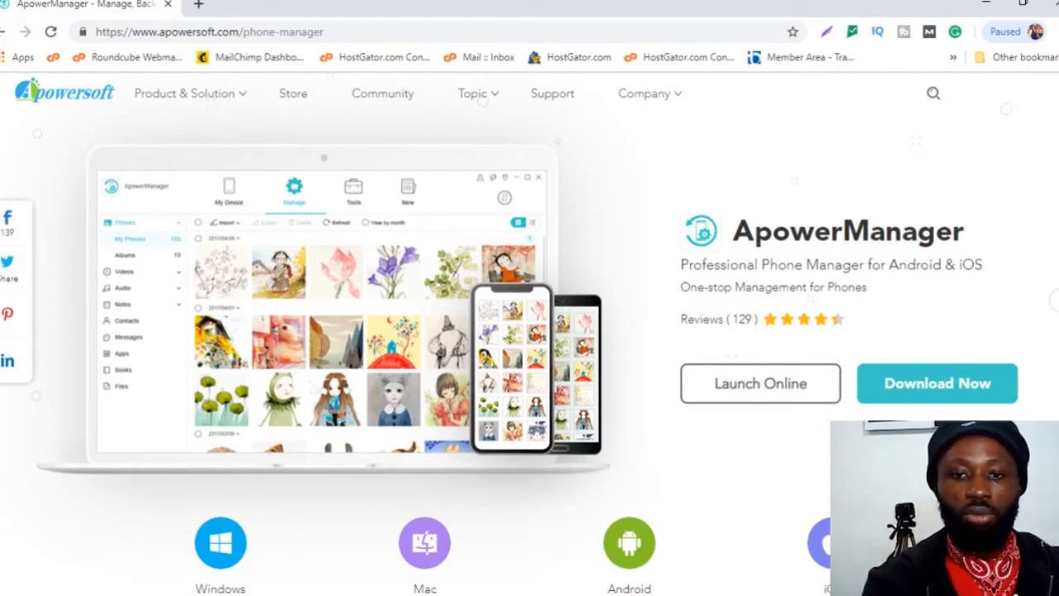
scroll("down", 3)
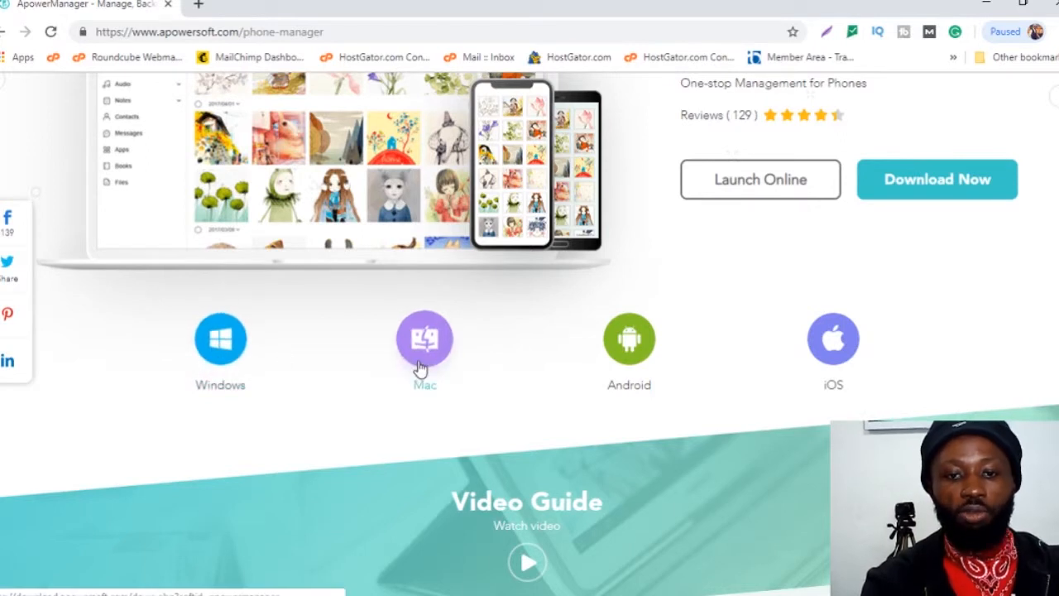
left_click(834, 339)
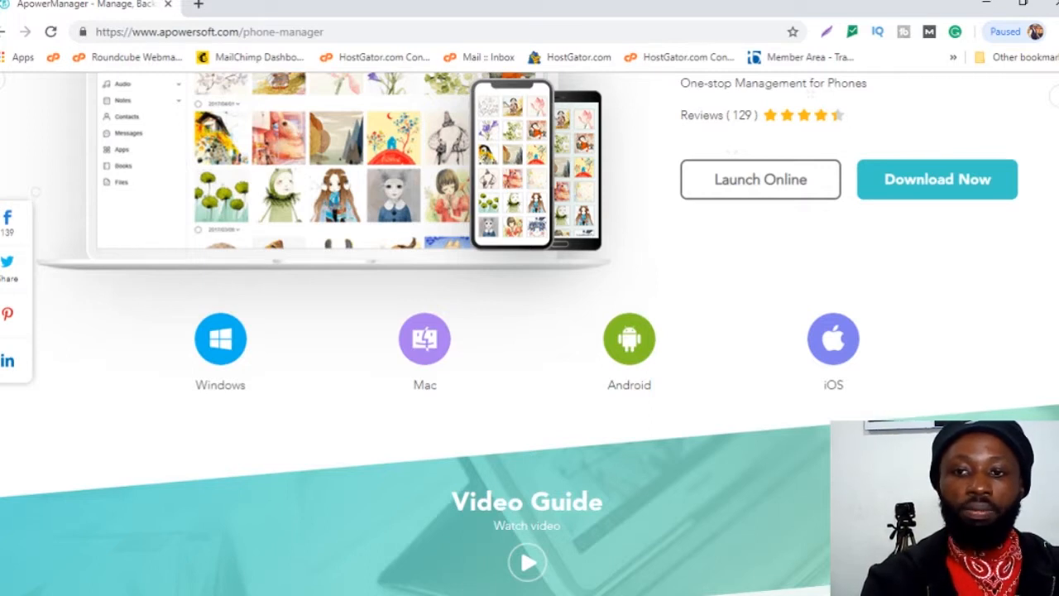
mouse_move(242, 405)
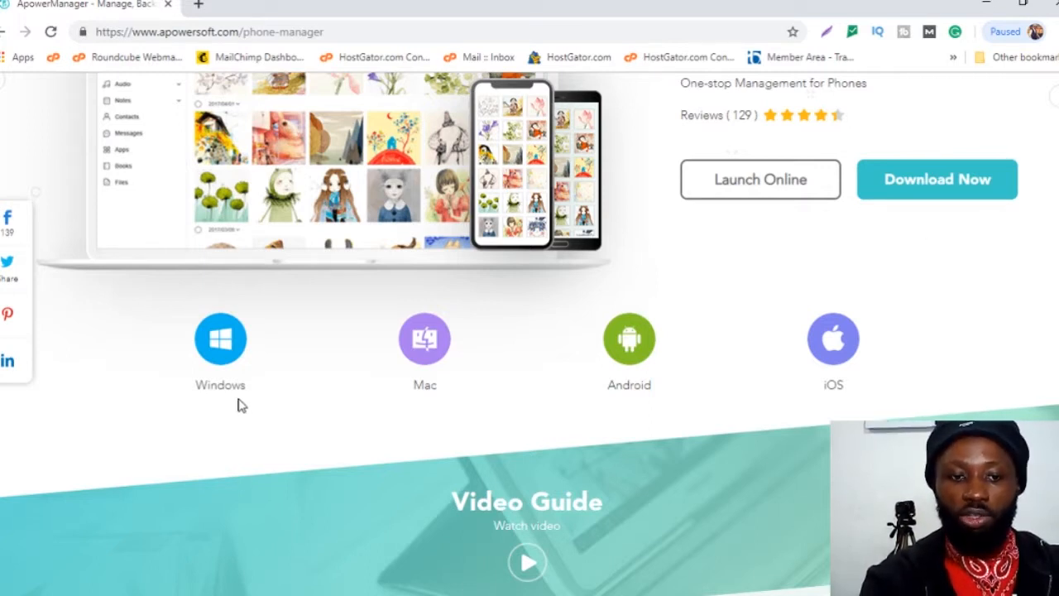
mouse_move(687, 339)
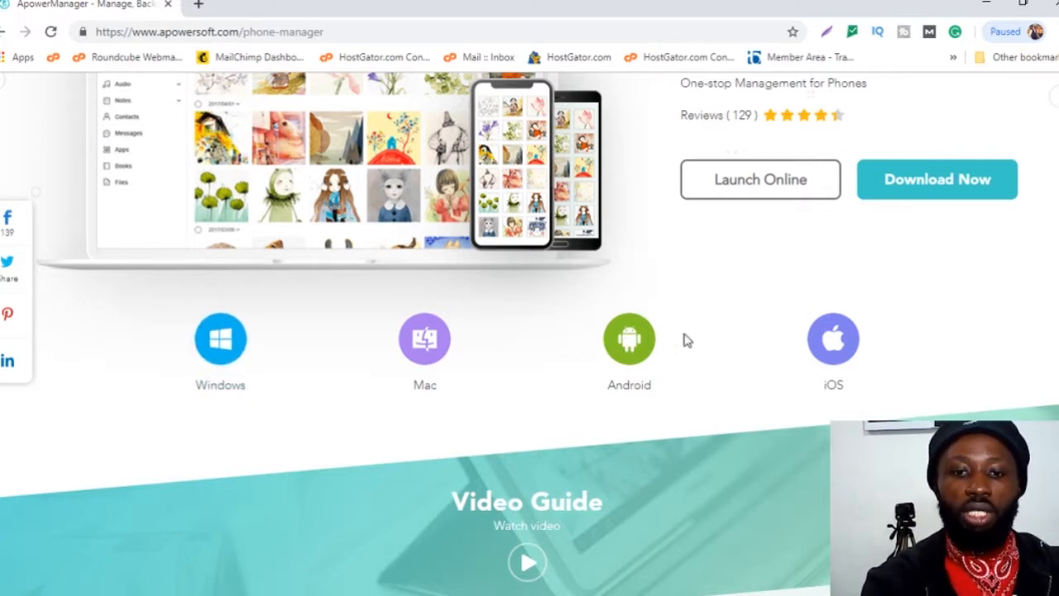
left_click(629, 339)
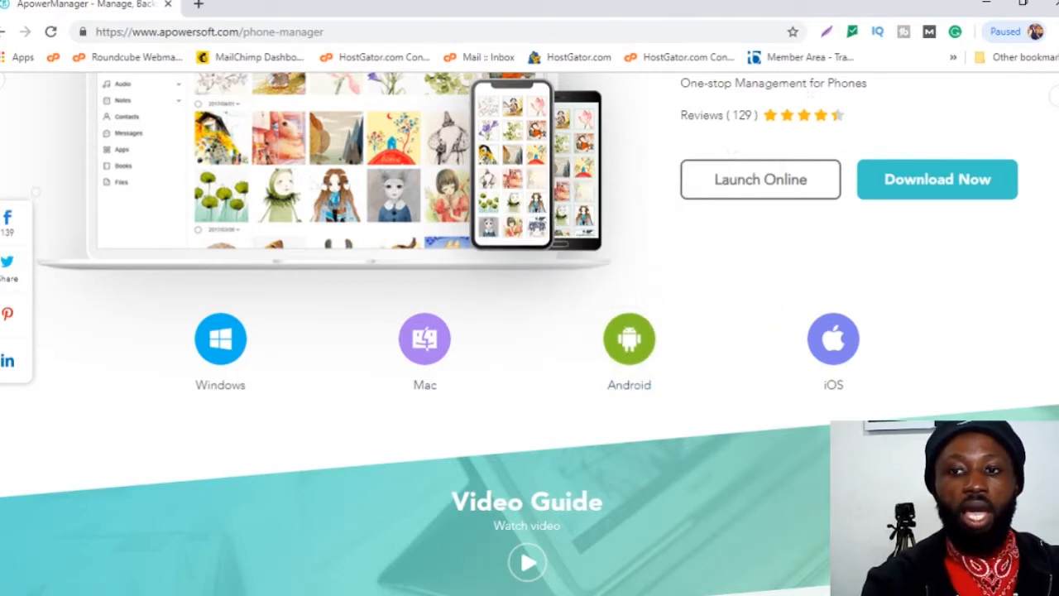
scroll("down", 3)
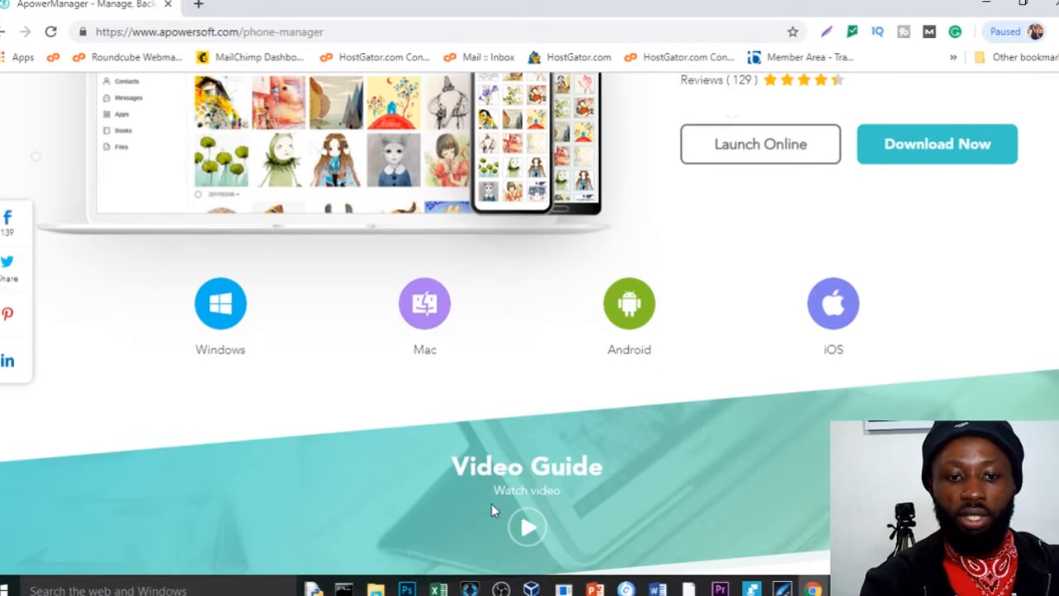
mouse_move(894, 305)
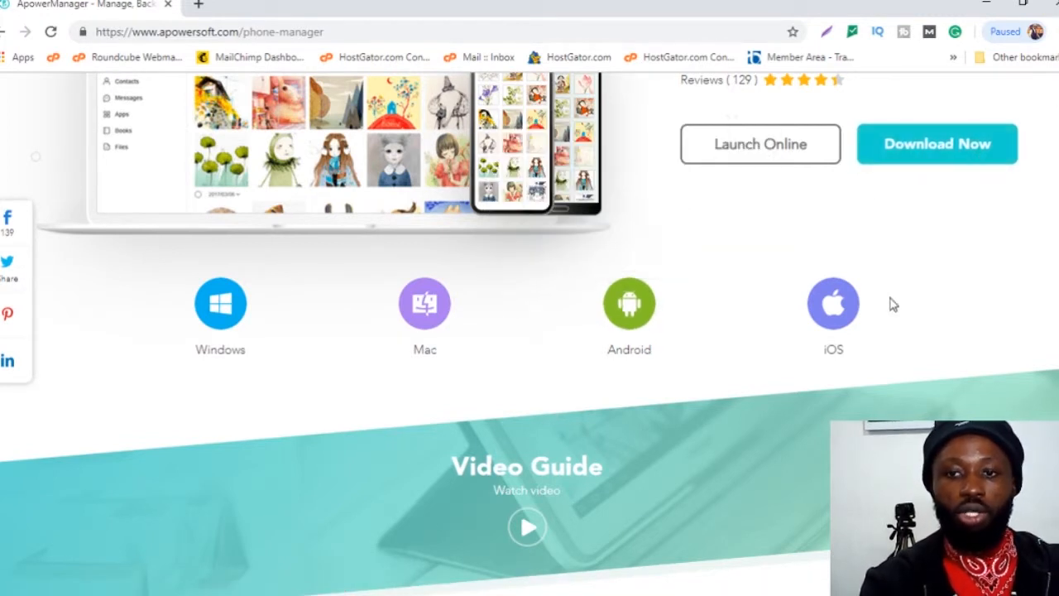
mouse_move(648, 518)
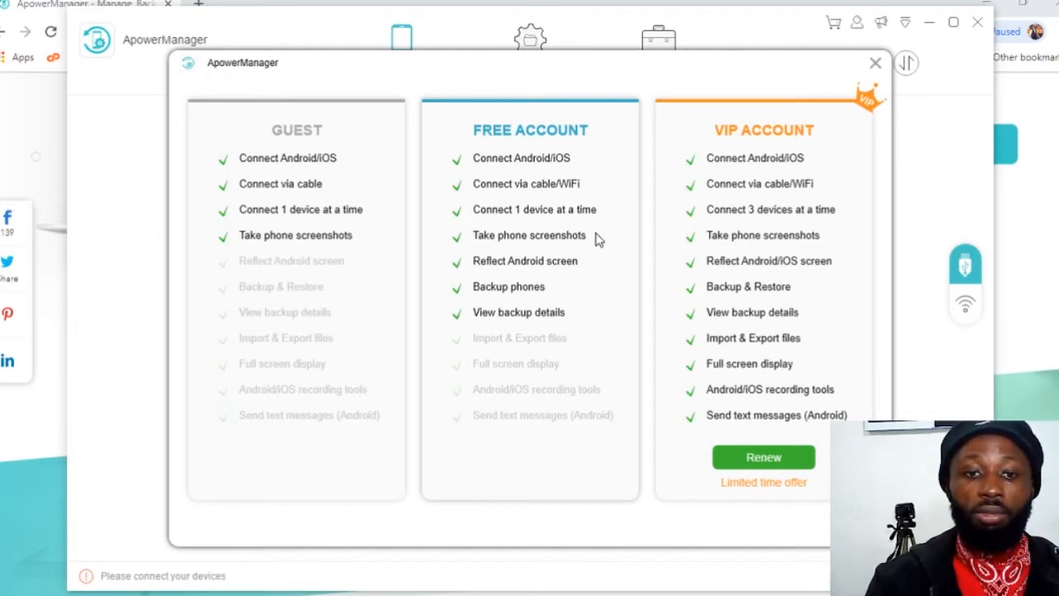
mouse_move(521, 273)
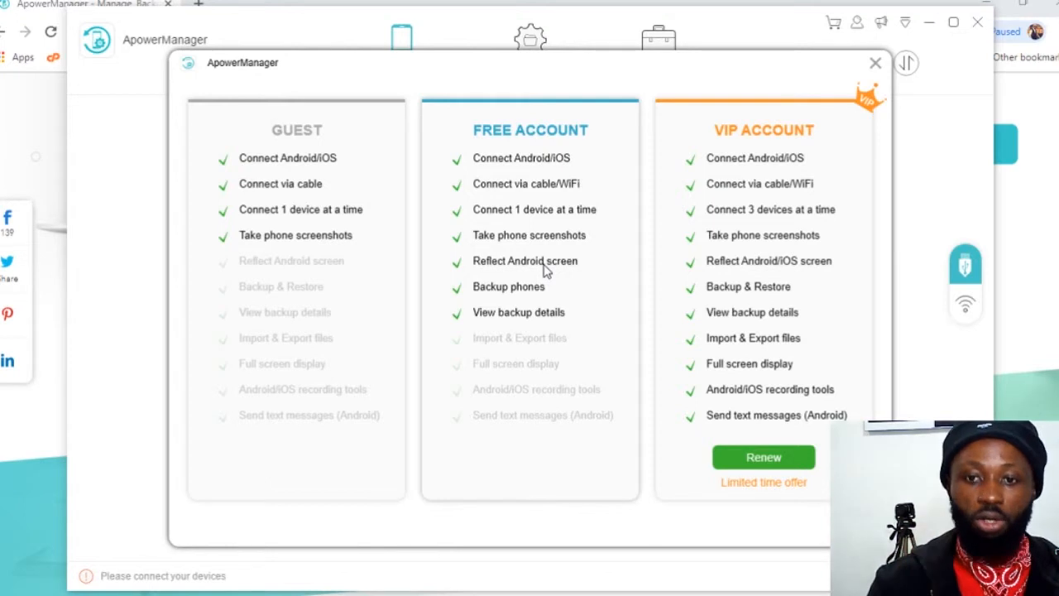
mouse_move(817, 359)
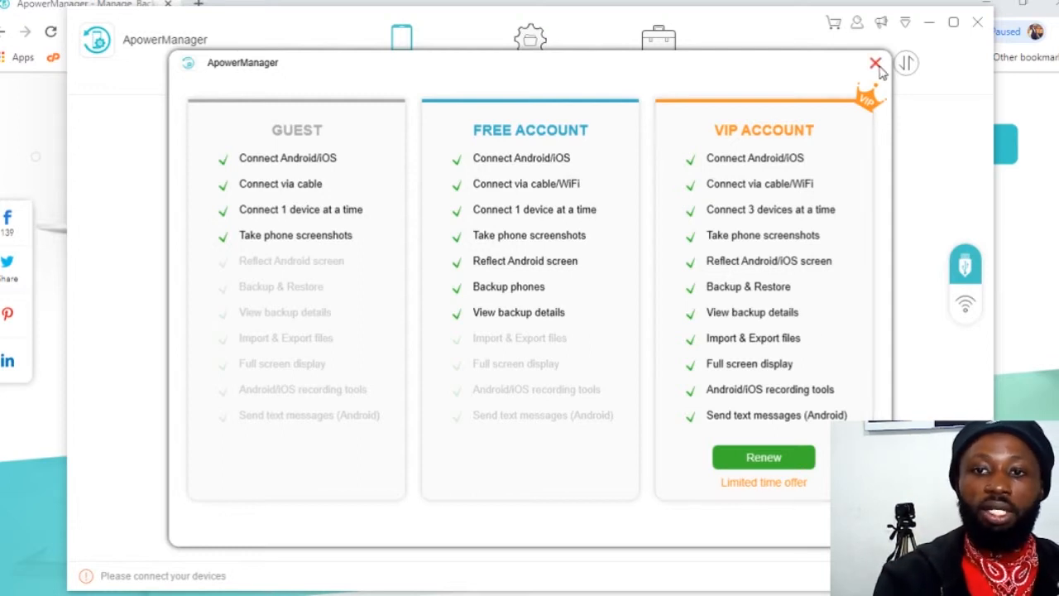
Step: Close the account plans comparison window to reach the device screen
left_click(875, 63)
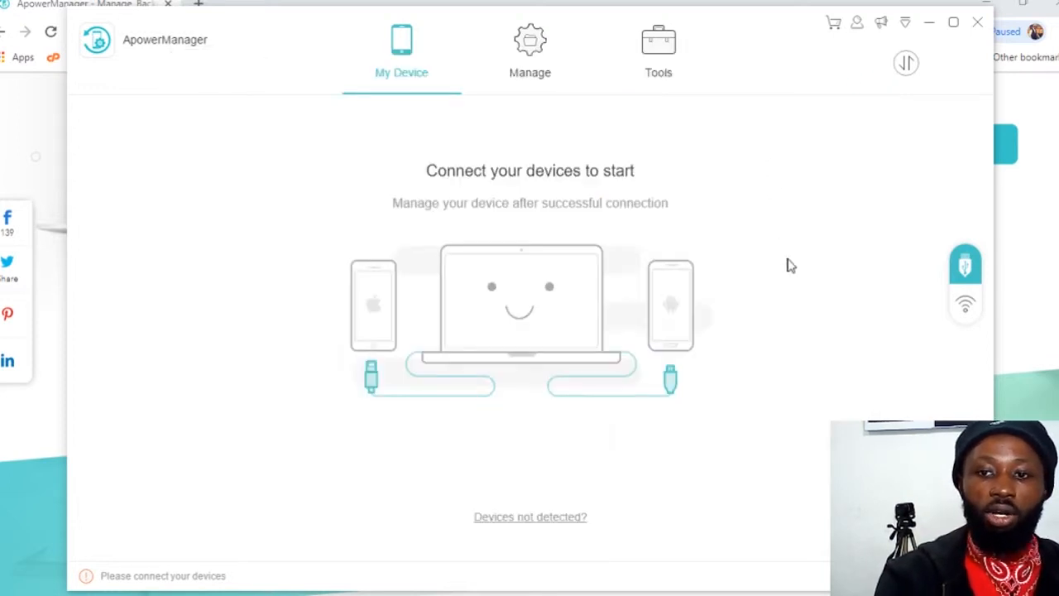
mouse_move(818, 291)
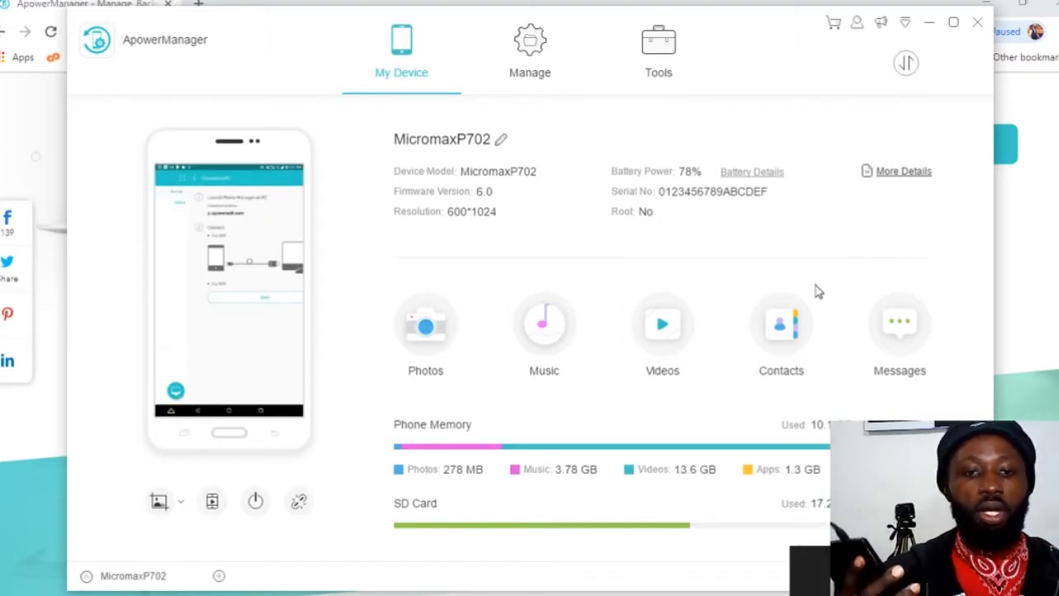
mouse_move(780, 331)
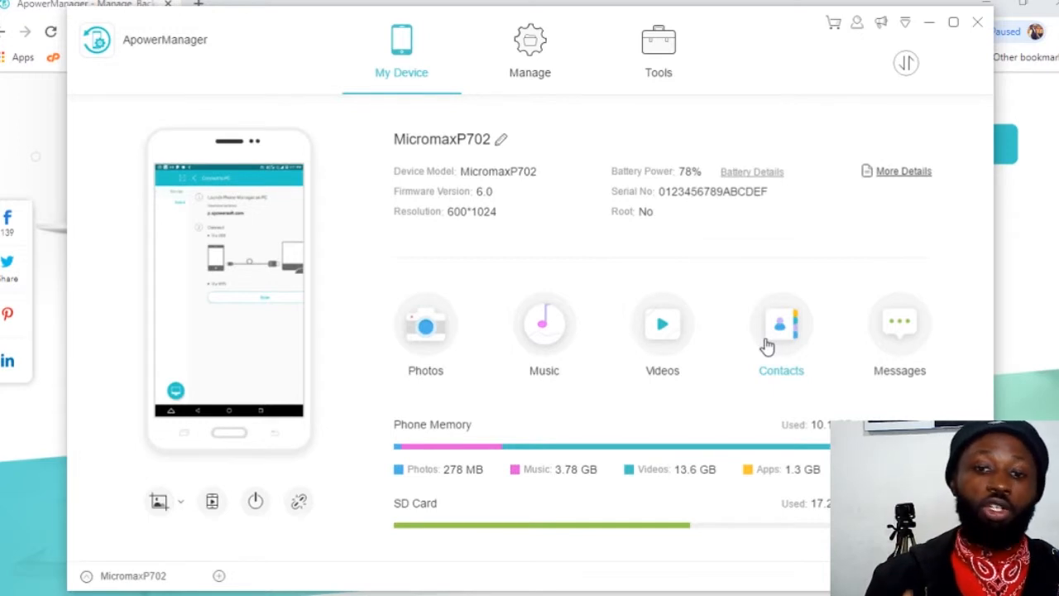
mouse_move(792, 342)
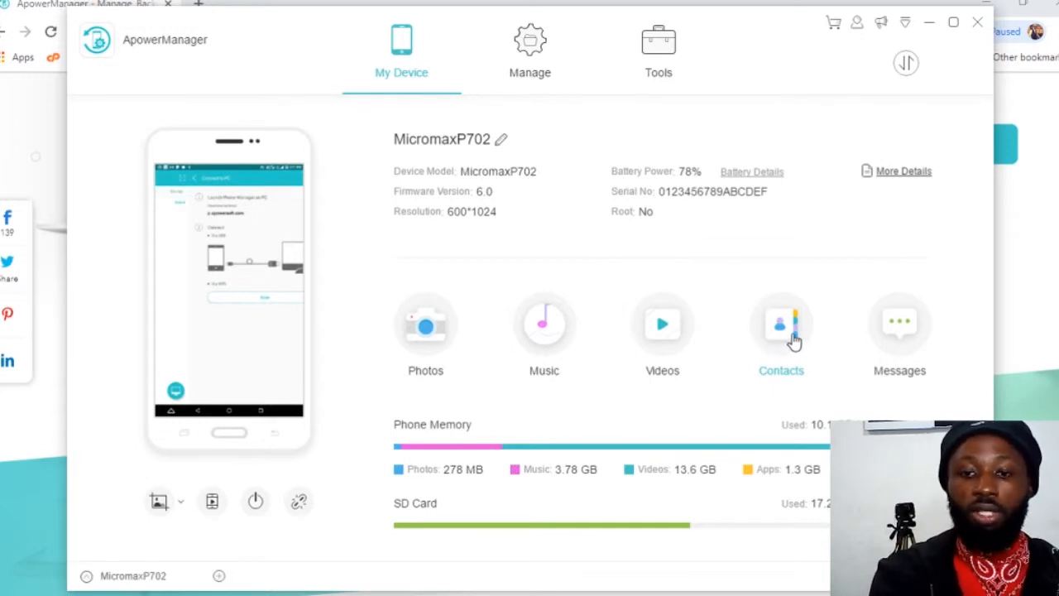
left_click(781, 331)
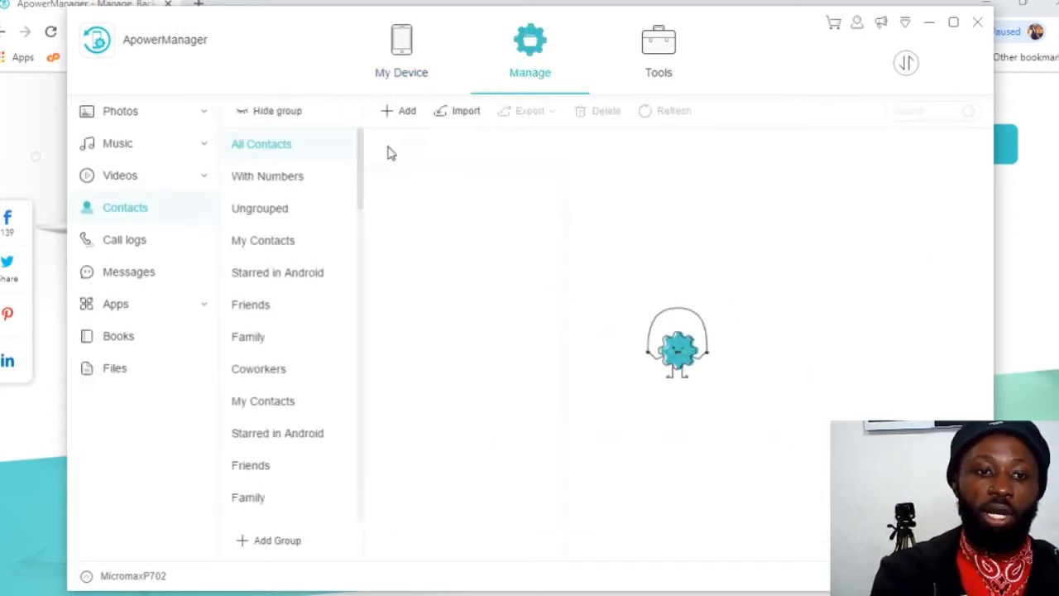
left_click(402, 49)
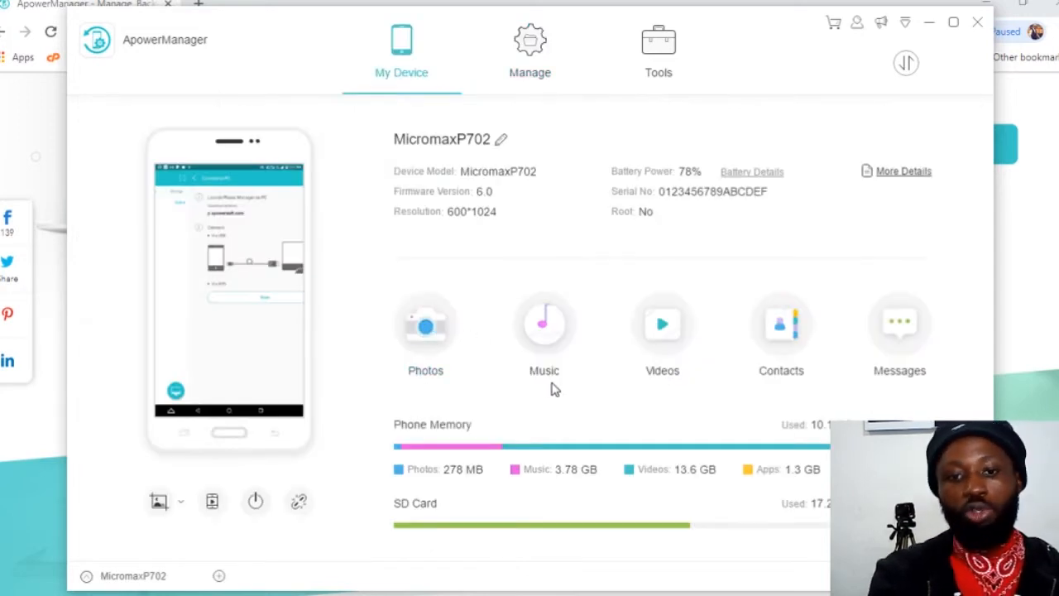
mouse_move(662, 323)
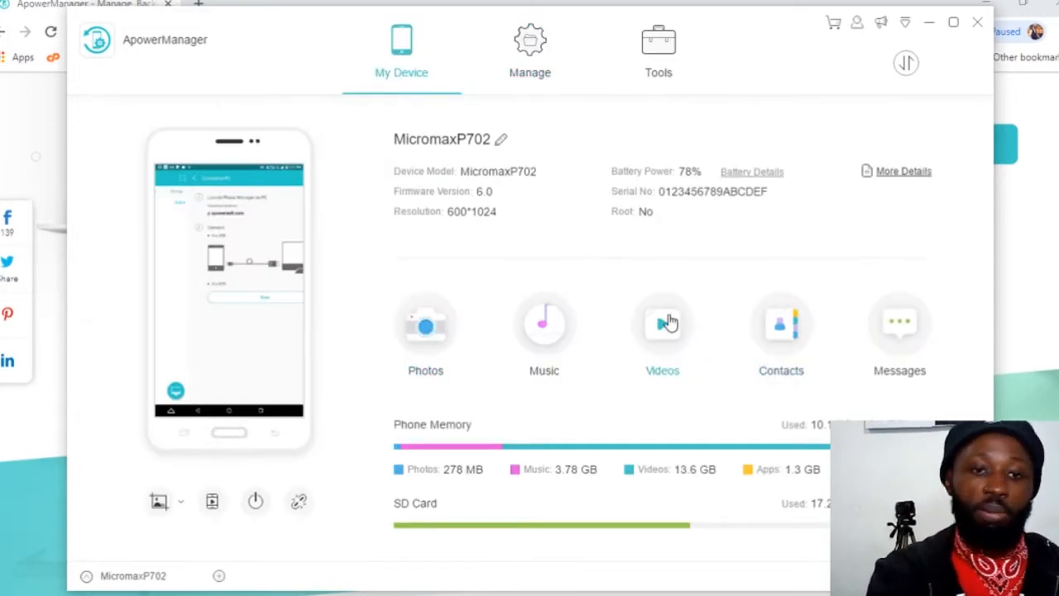
mouse_move(463, 335)
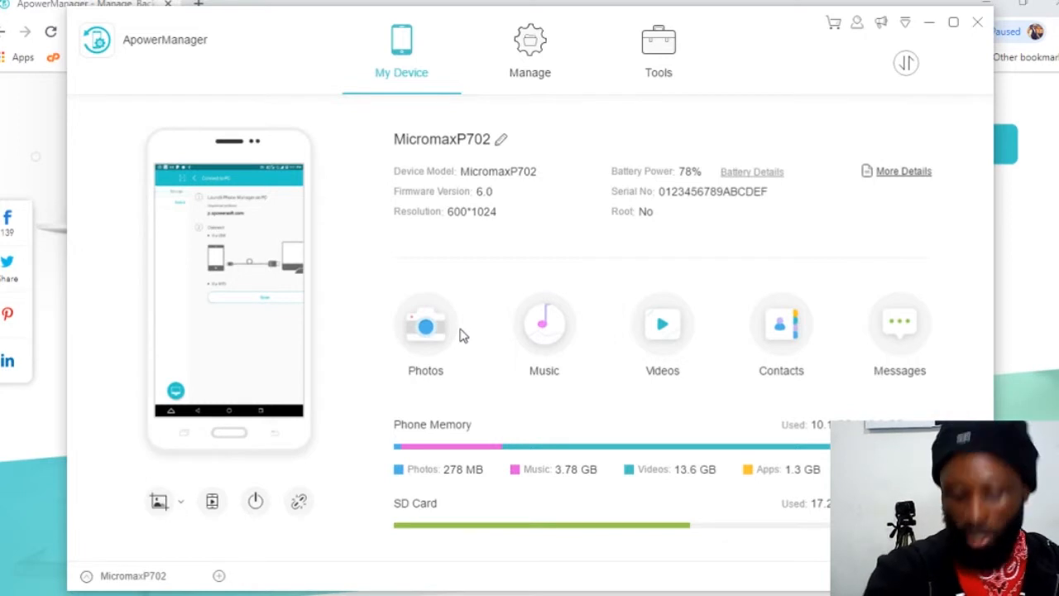
mouse_move(236, 335)
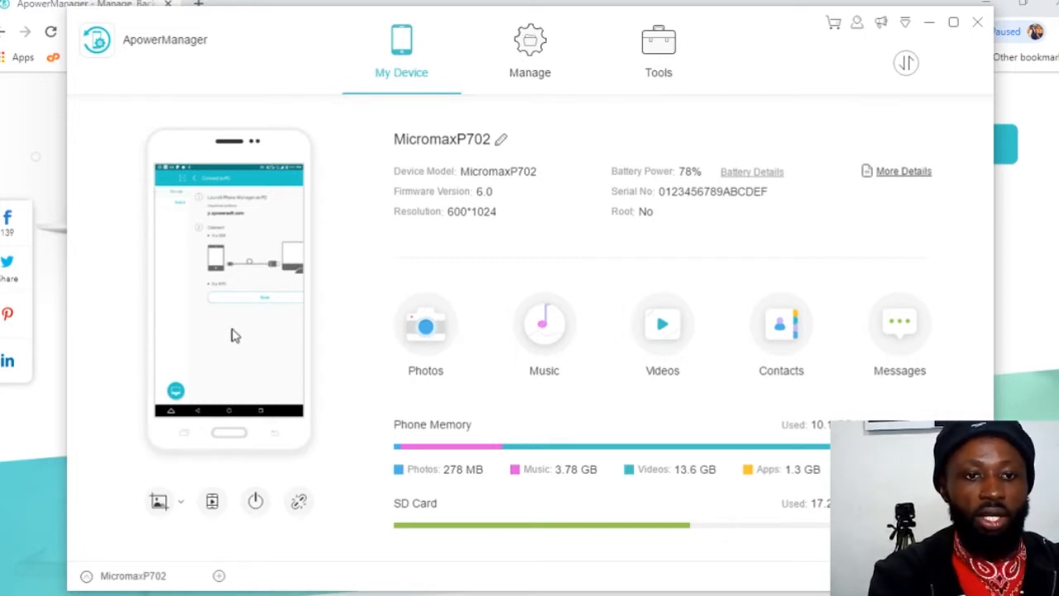
mouse_move(236, 206)
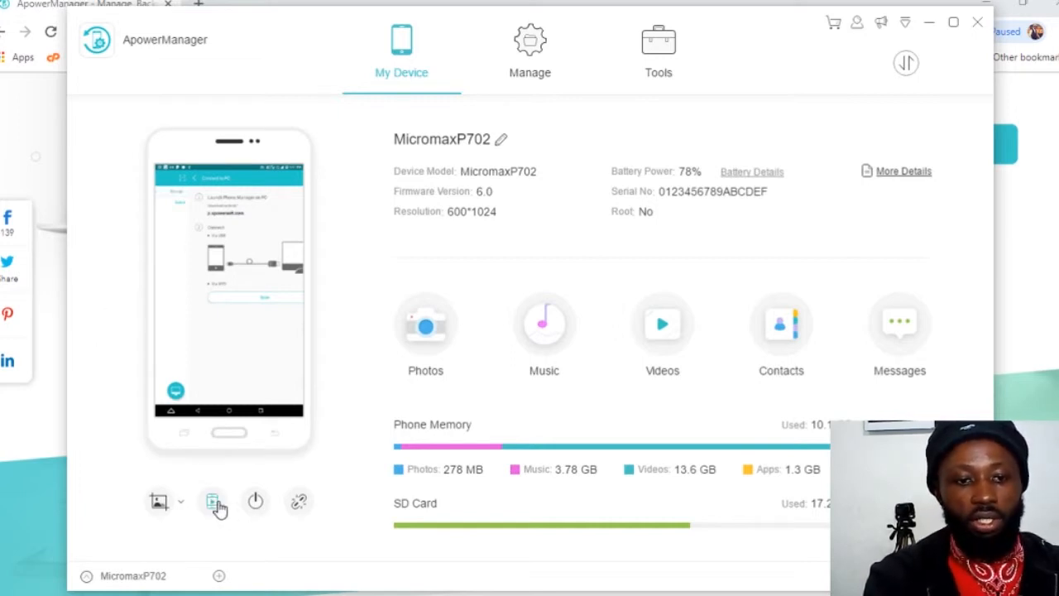
mouse_move(213, 502)
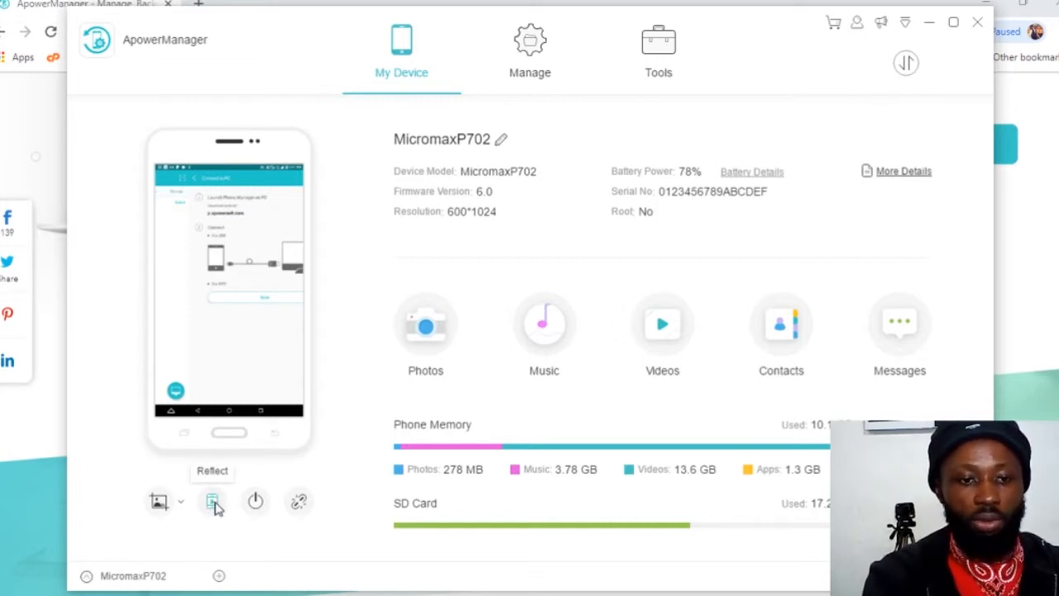
Step: Start Reflect to mirror the phone screen, then switch to a new Chrome tab
left_click(213, 502)
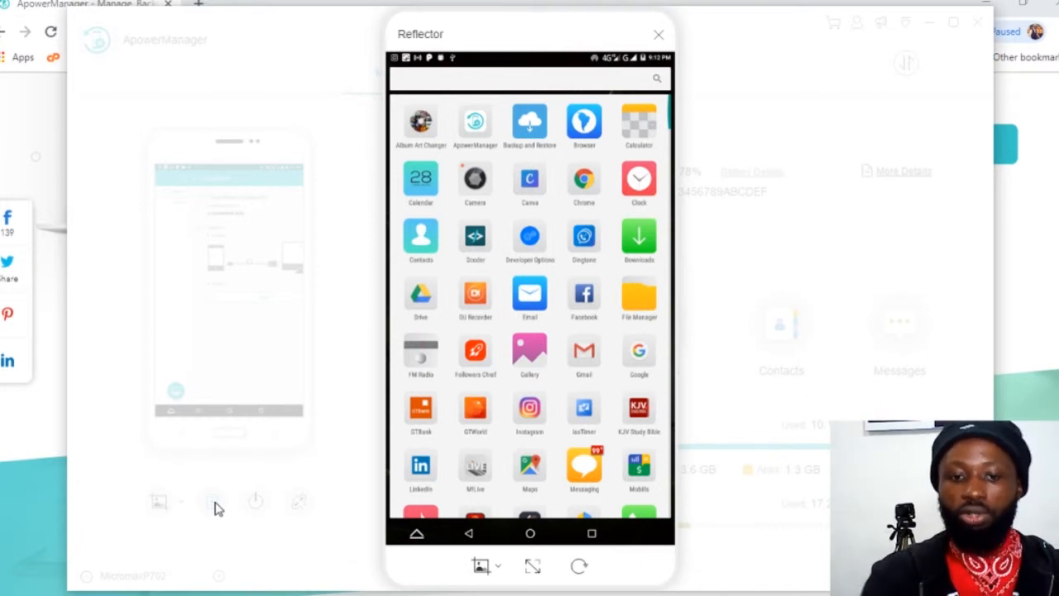
left_click(658, 34)
type("de")
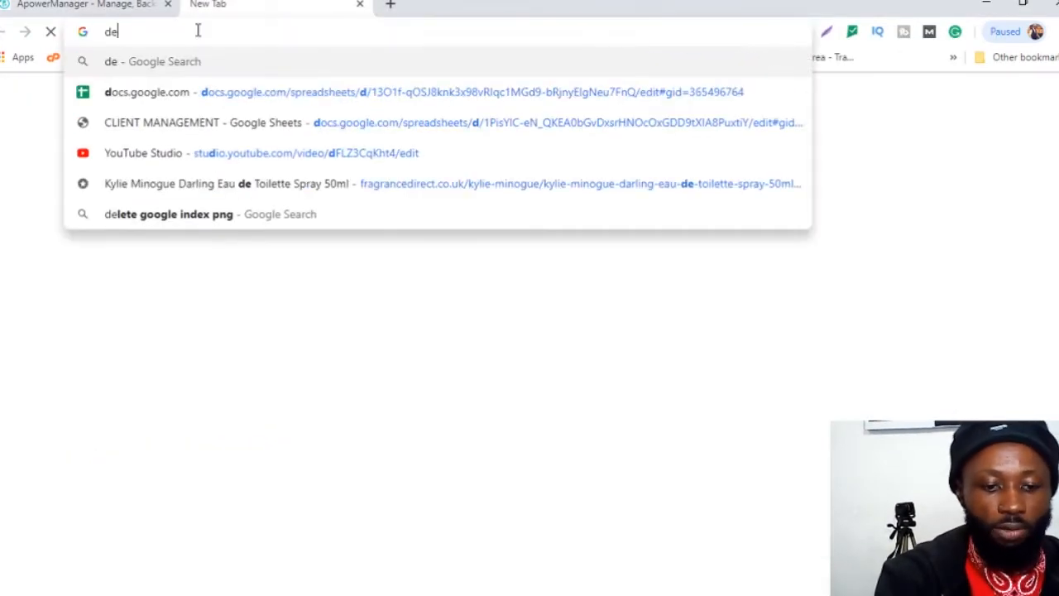
Step: Search Chrome for "developer options" to find the Developer Options for Android page
type("veloper")
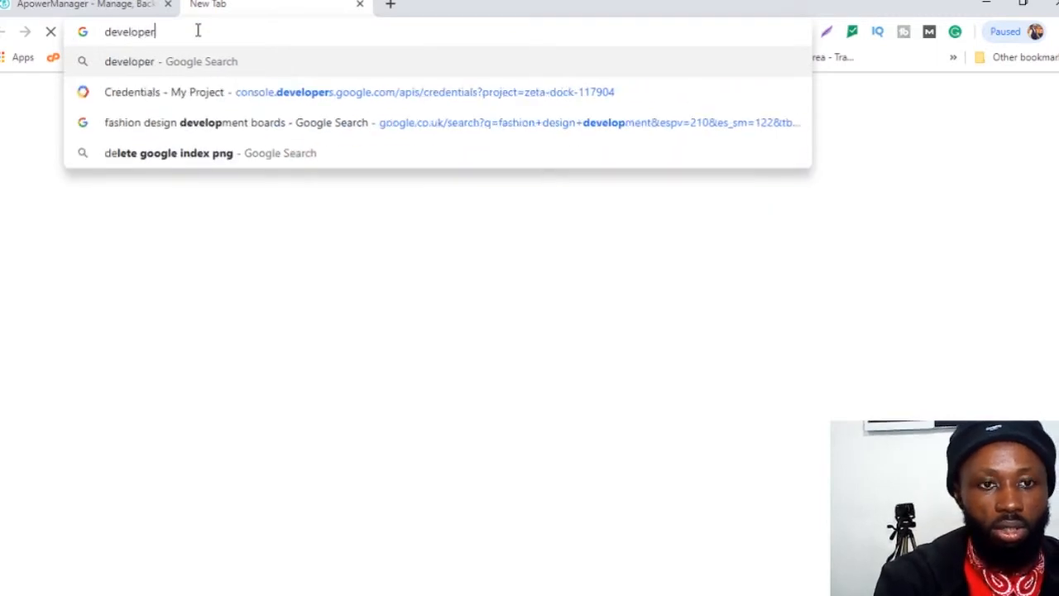
type("opti")
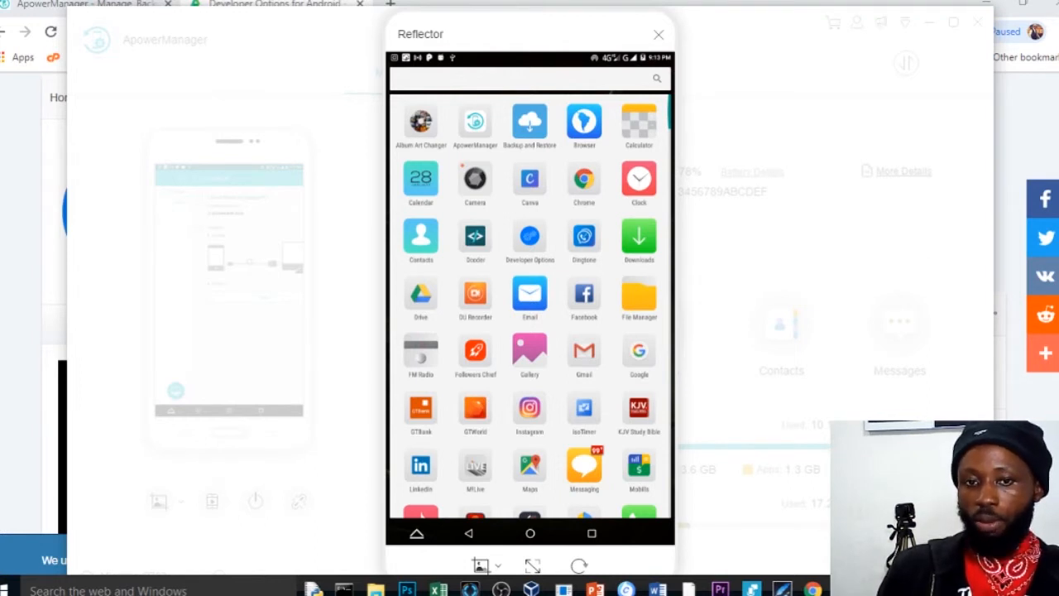
Step: Return to the Reflector window and scroll through the mirrored phone's app drawer
left_click(530, 238)
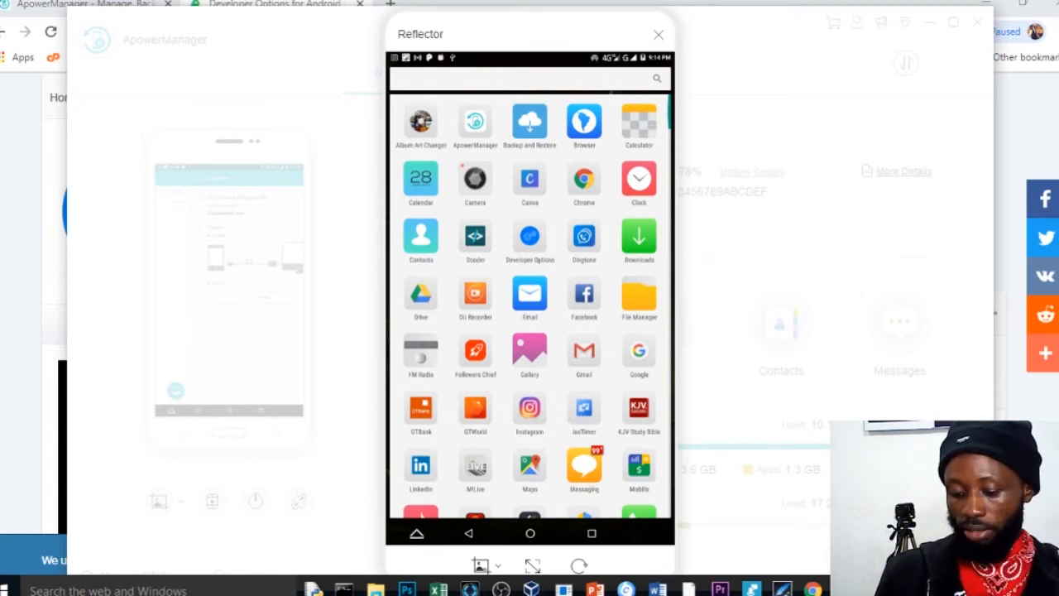
scroll("down", 3)
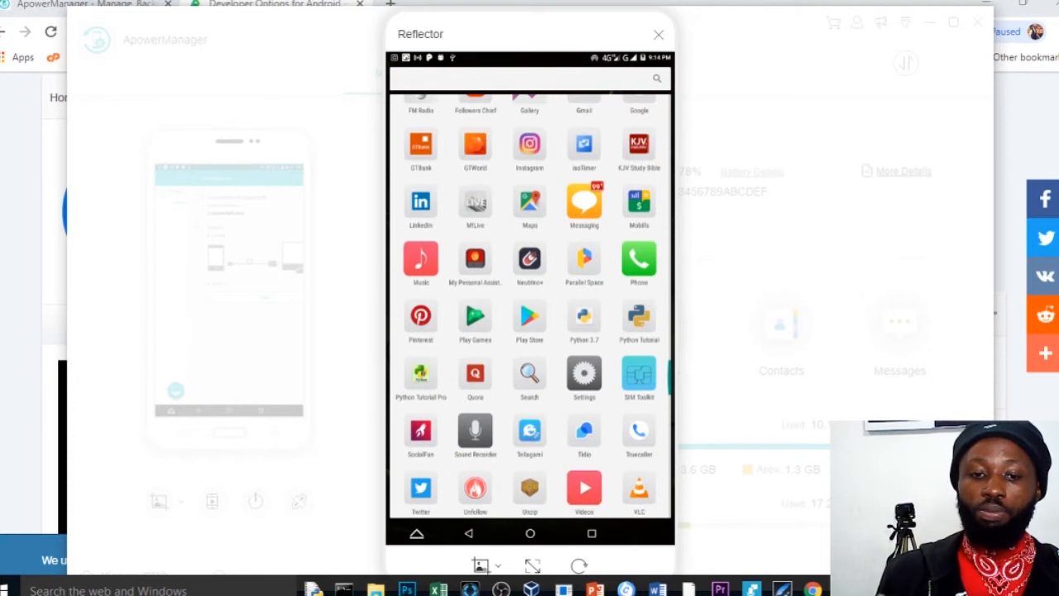
scroll("down", 3)
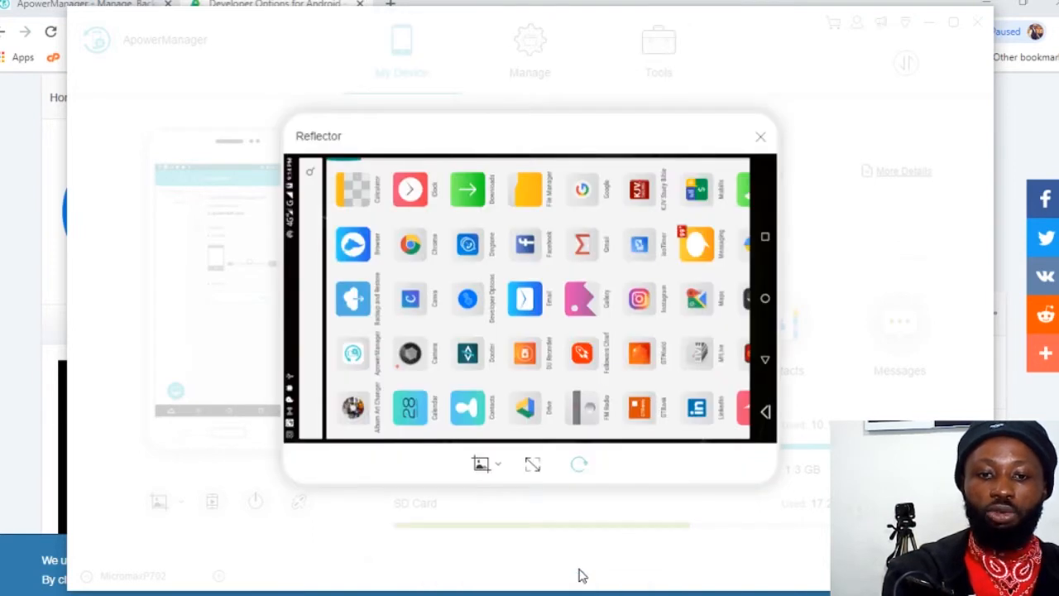
left_click(533, 463)
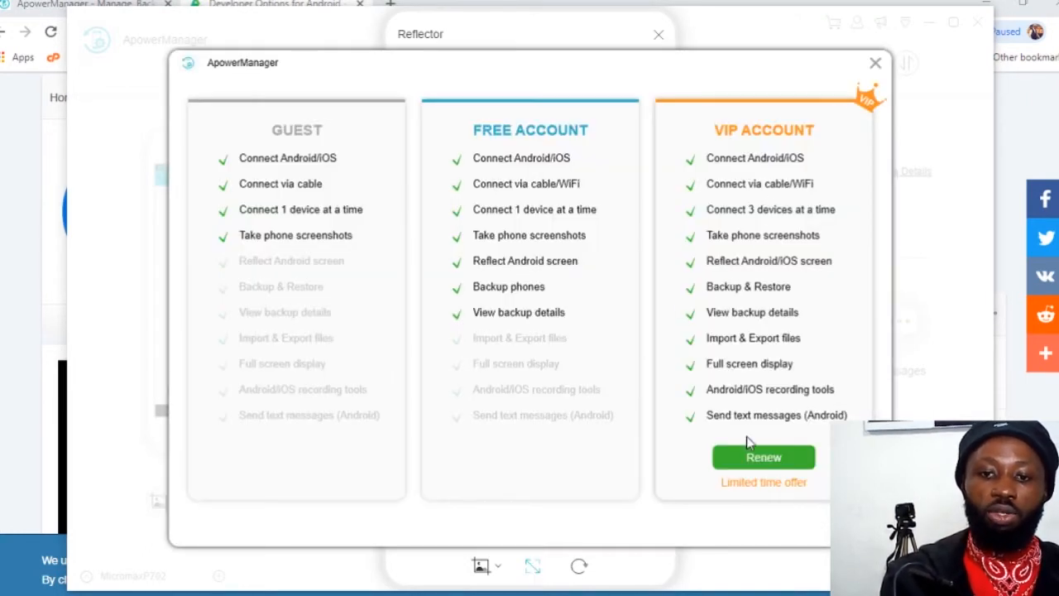
mouse_move(761, 232)
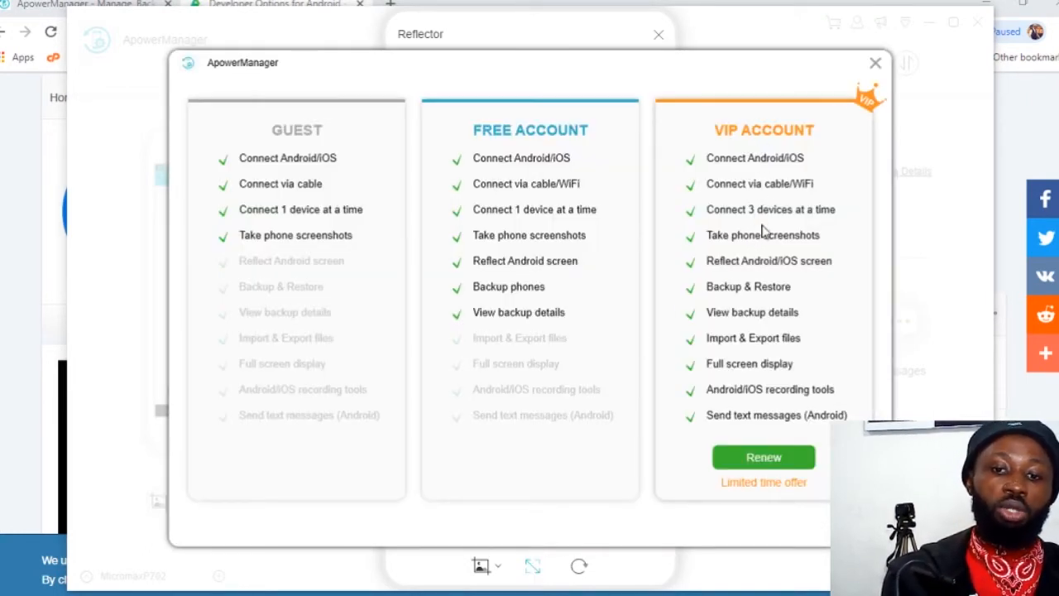
Step: Choose Renew under VIP ACCOUNT in the Guest/Free/VIP comparison
left_click(763, 456)
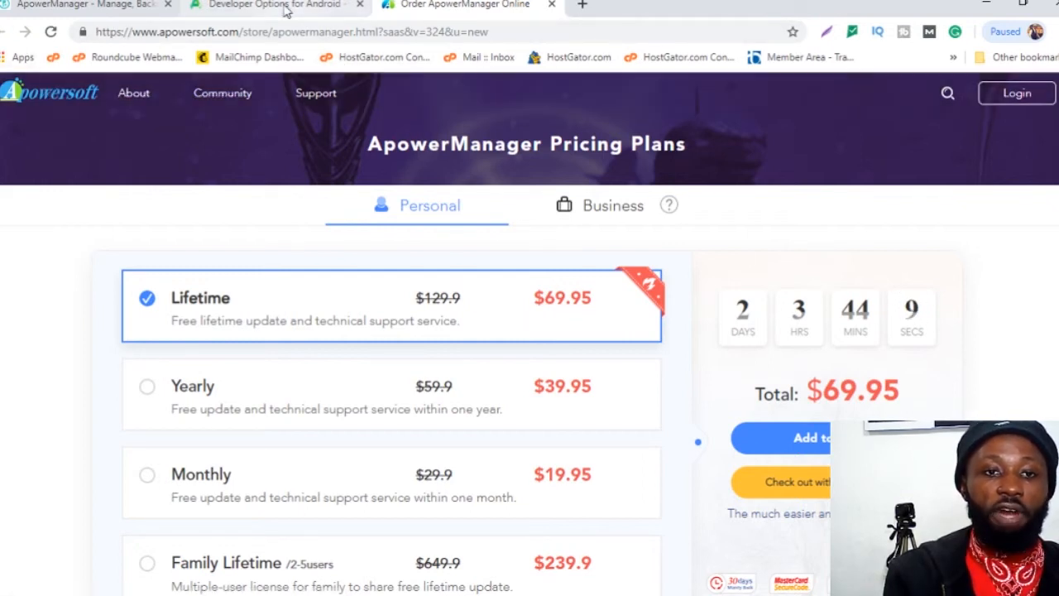
mouse_move(550, 7)
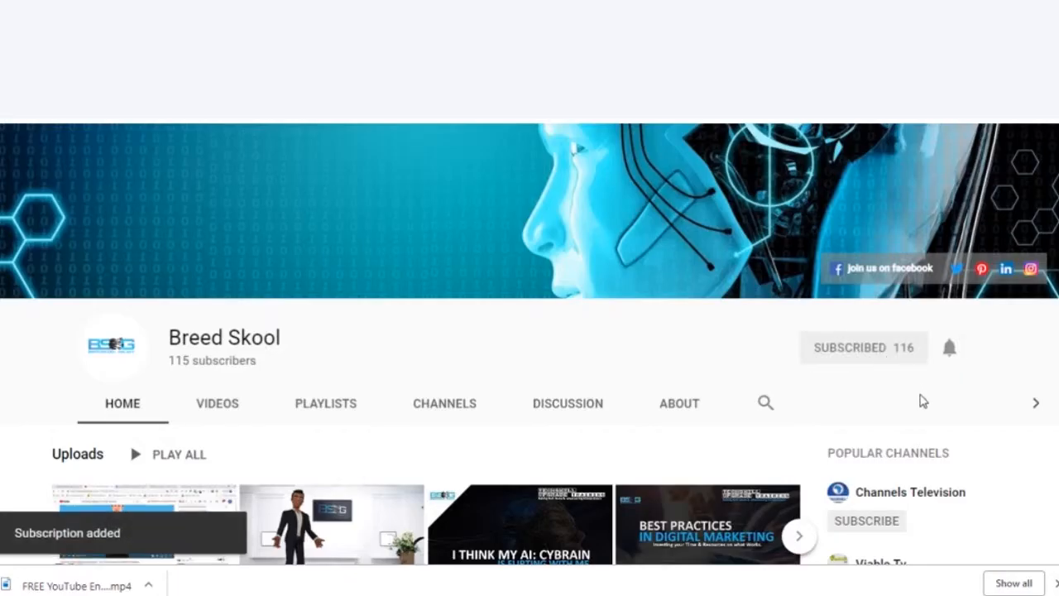
Step: Turn on all notifications for the Breed Skool channel and scroll its page
left_click(950, 347)
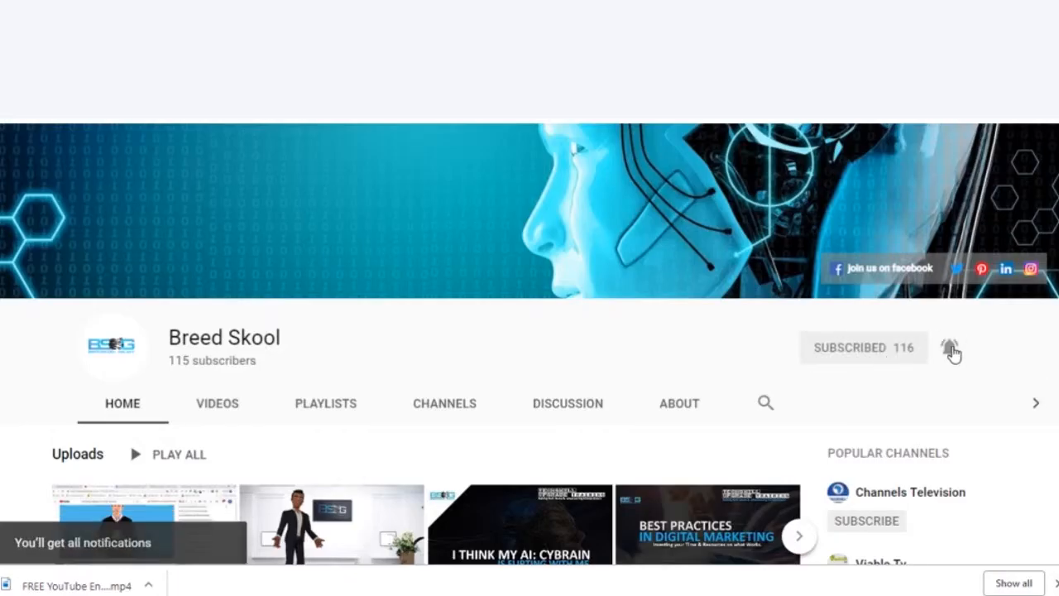
scroll("up", 3)
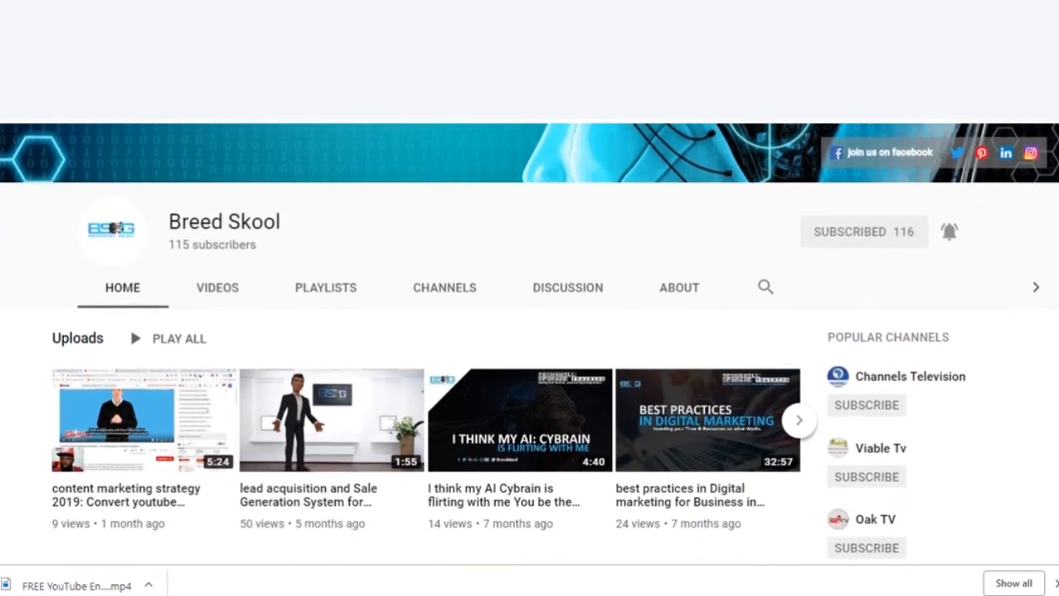